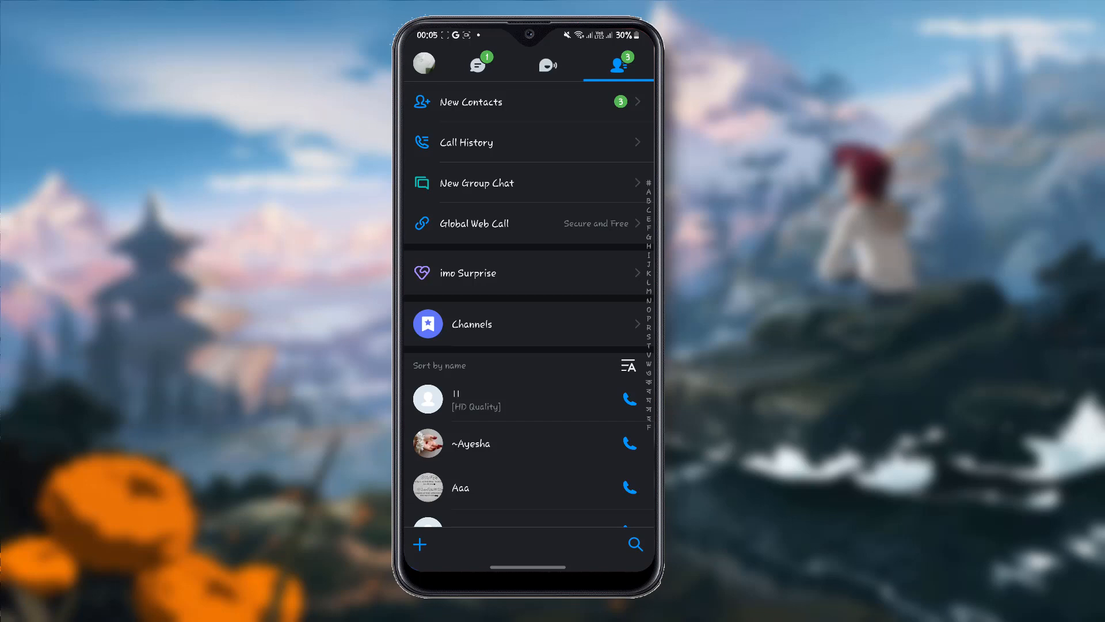
- Toggle the contacts list sort from 'Sort by name' to 'Sort by status'
{"action": "left_click", "coordinate": [626, 367]}
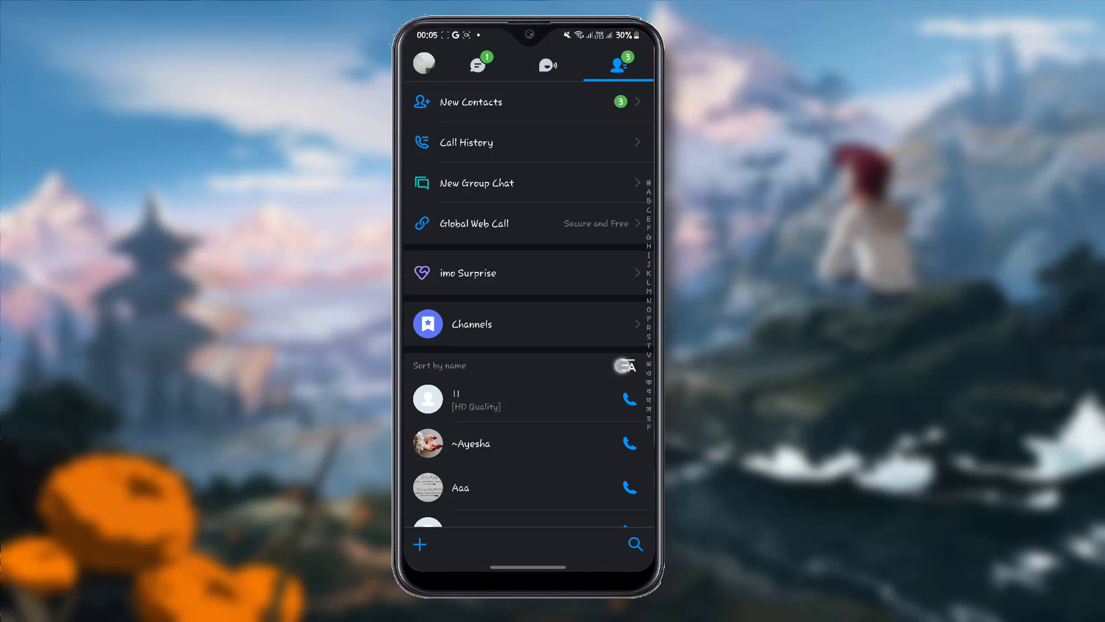
{"action": "left_click", "coordinate": [623, 365]}
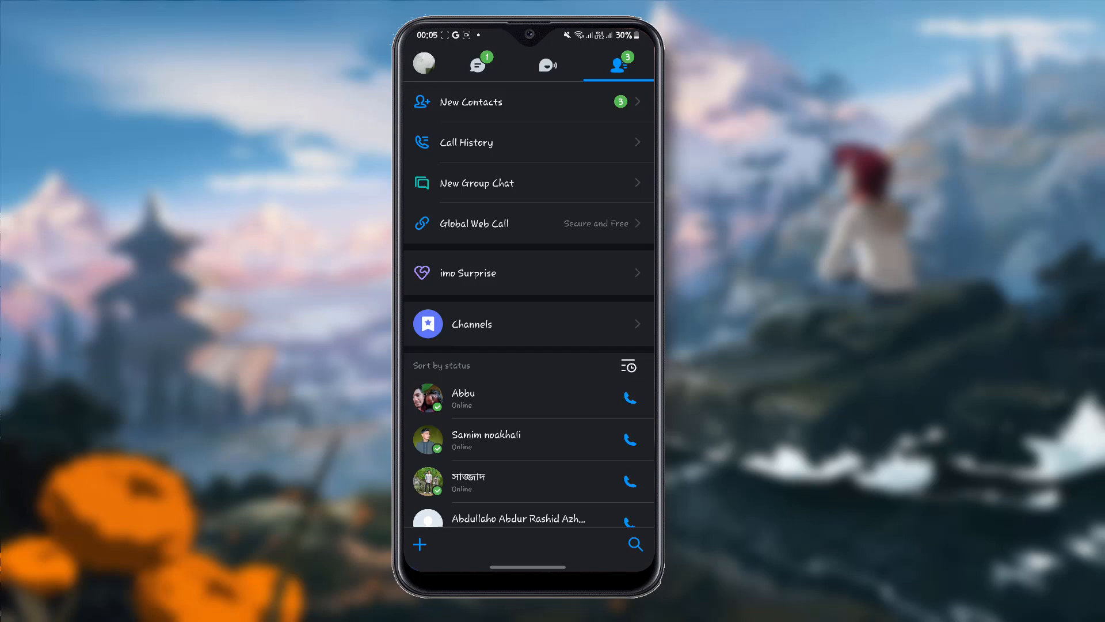